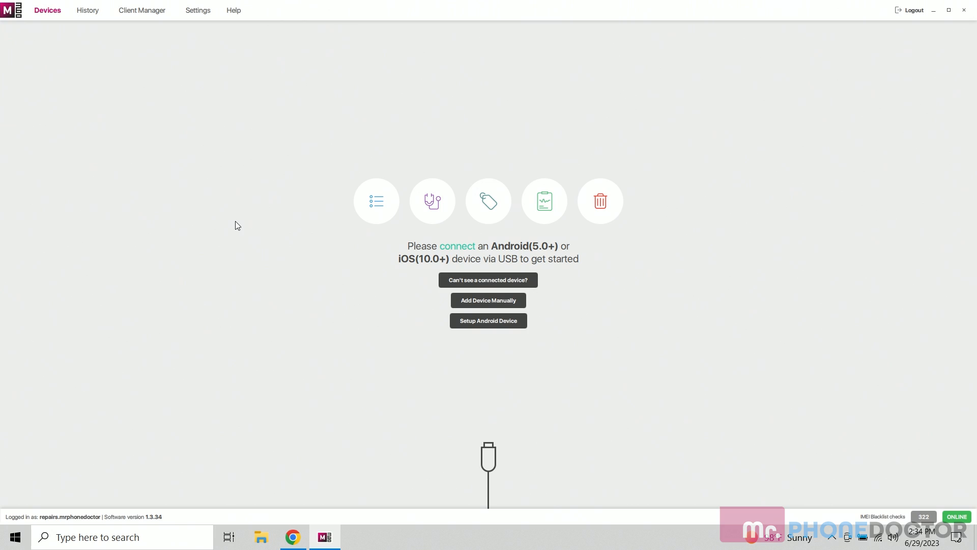
mouse_move(497, 325)
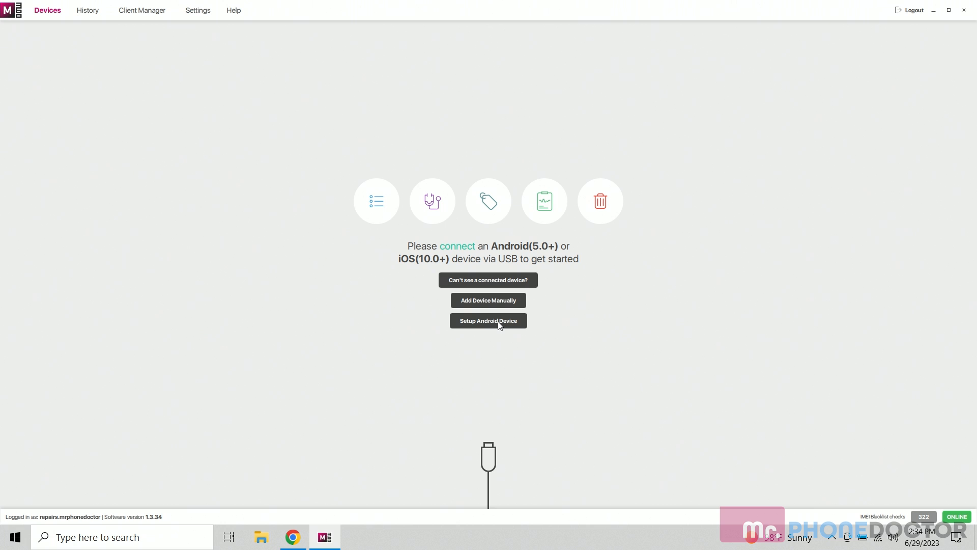
- Open Setup Android Device and enlarge the setup QR code to size 4
left_click(488, 321)
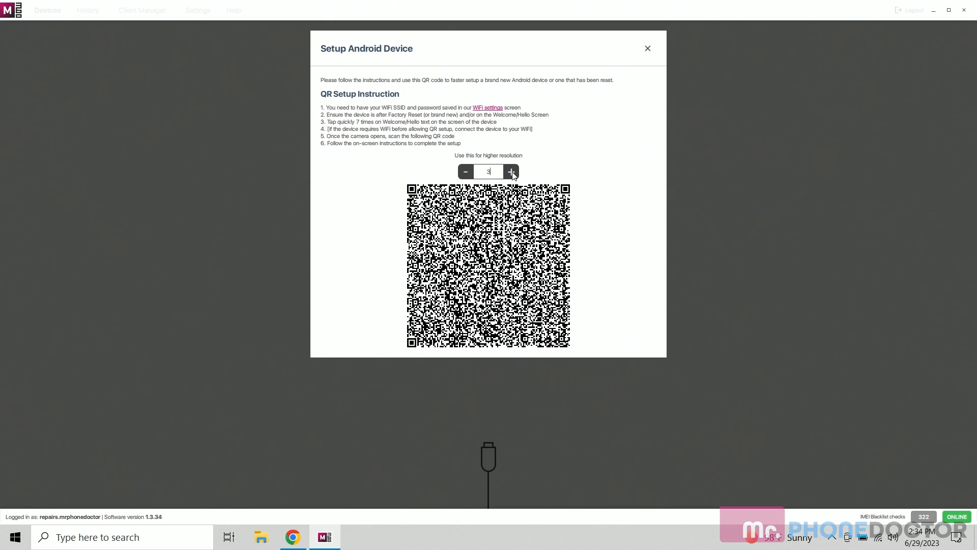
left_click(510, 172)
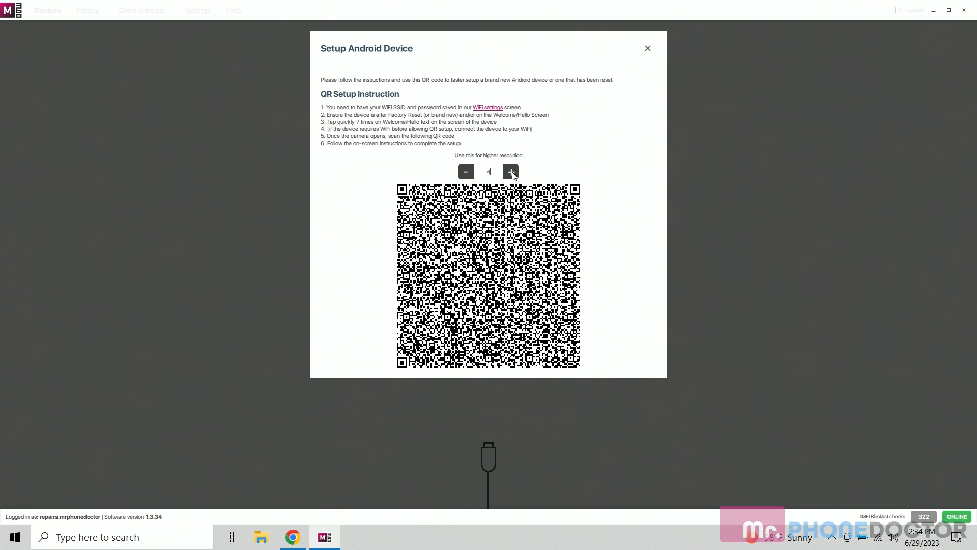